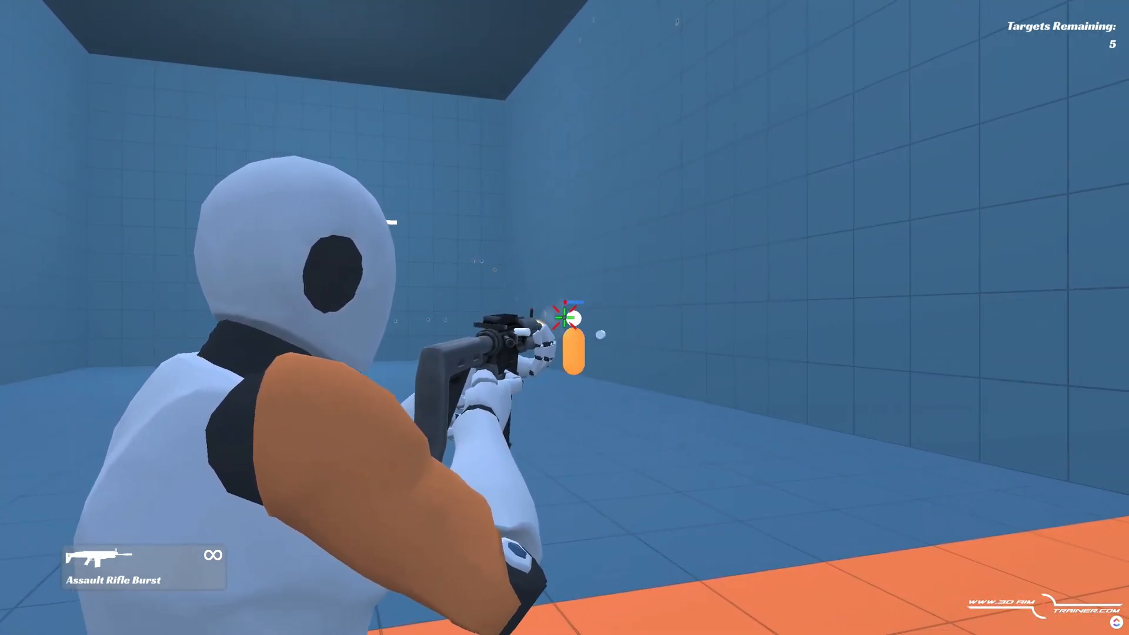
Step: Shoot the last orange humanoid target to end the round and load the results
click(565, 322)
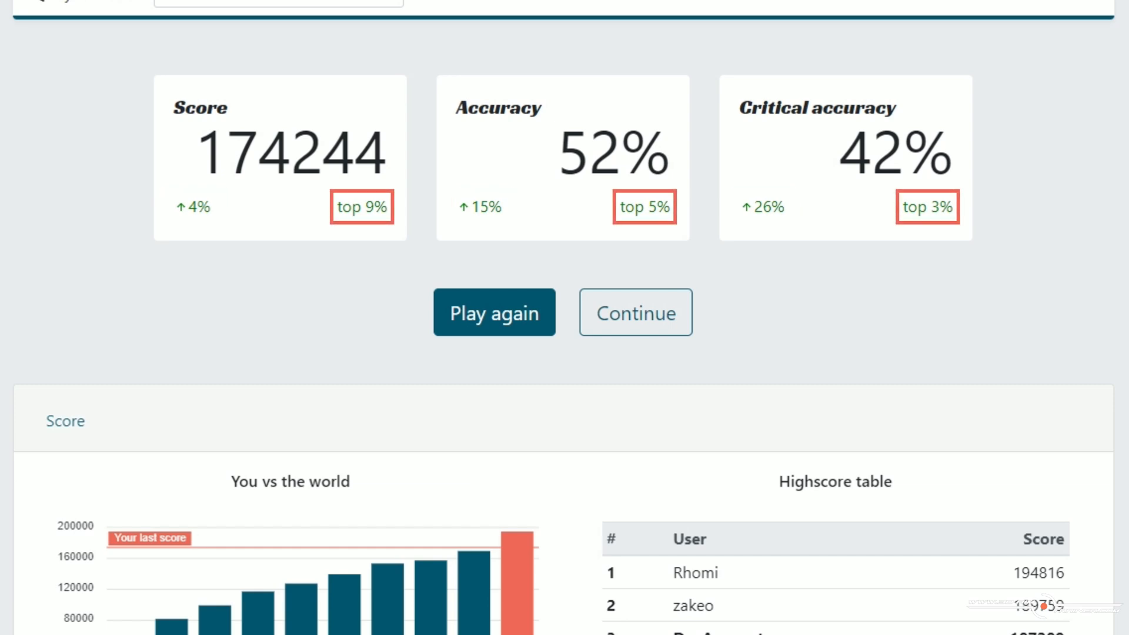
Step: Scroll to the Score chart, highscore table ranking the run 13th, and Progress graph
scroll(down, 3)
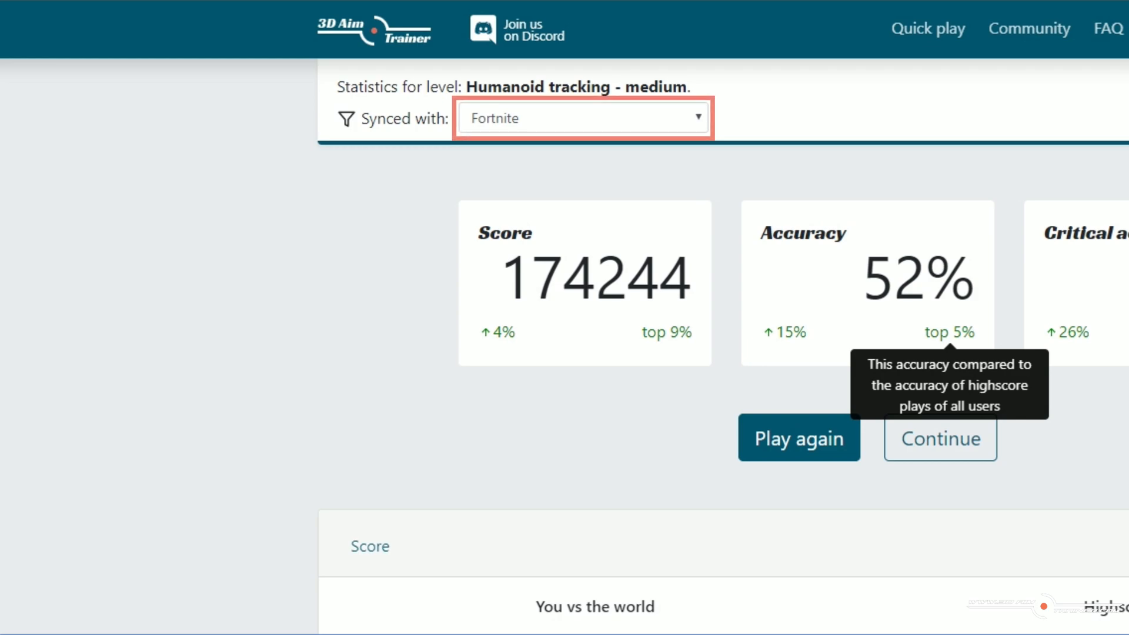
scroll(down, 3)
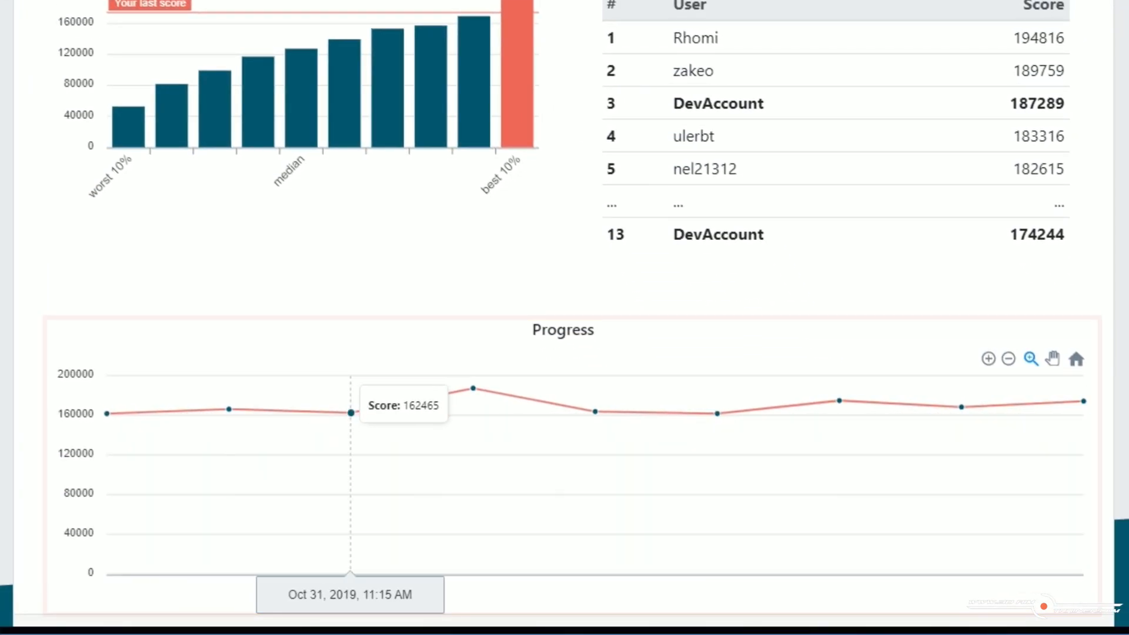
Step: Scroll through the Accuracy chart, per-player accuracy column, and accuracy Progress graph
scroll(down, 3)
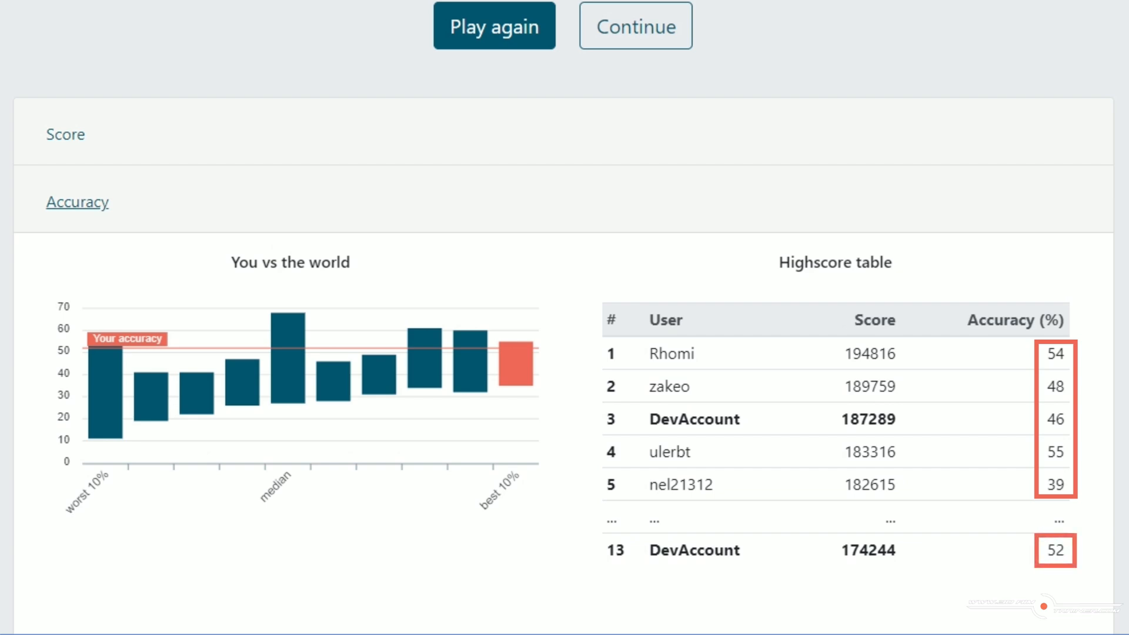
scroll(down, 3)
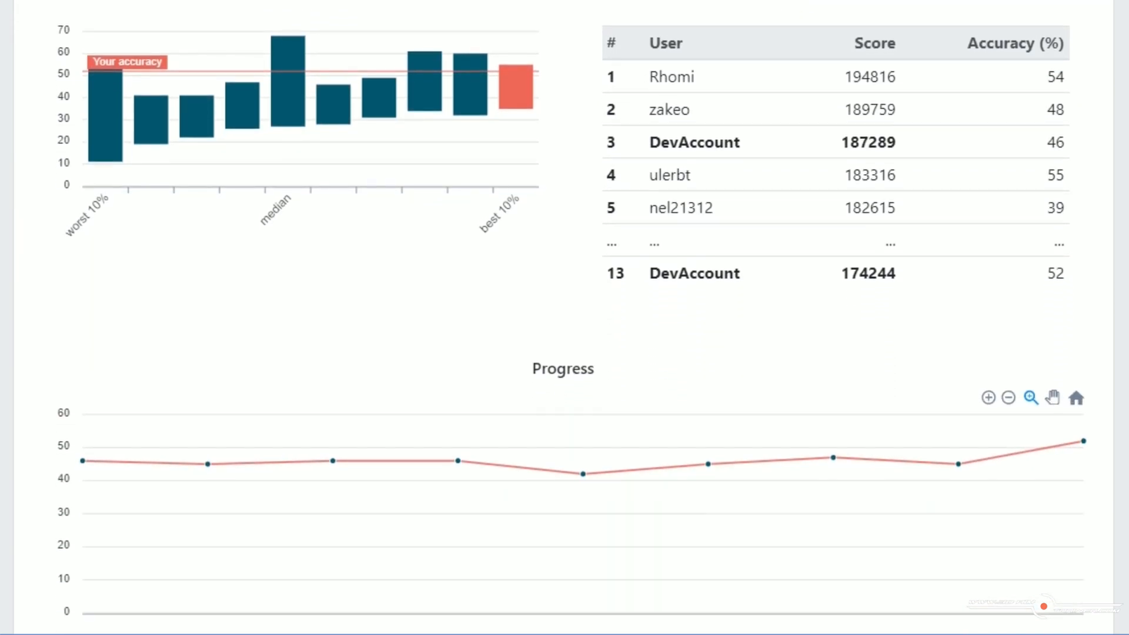
scroll(down, 3)
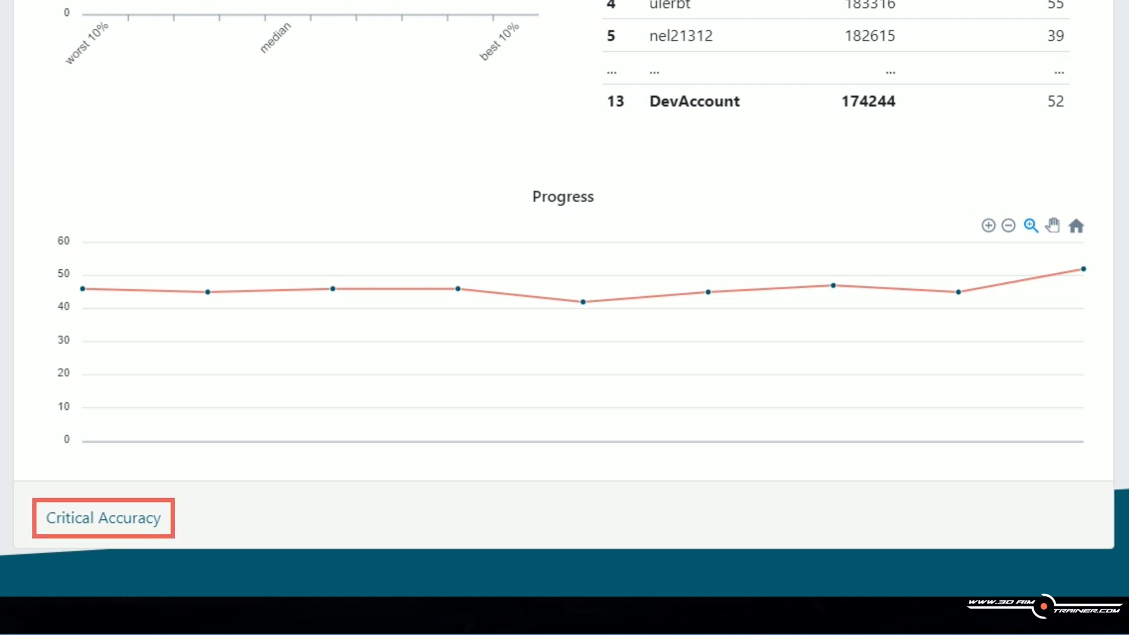
Step: Start a new Assault Rifle Burst round and shoot targets down from eight to six remaining
click(104, 519)
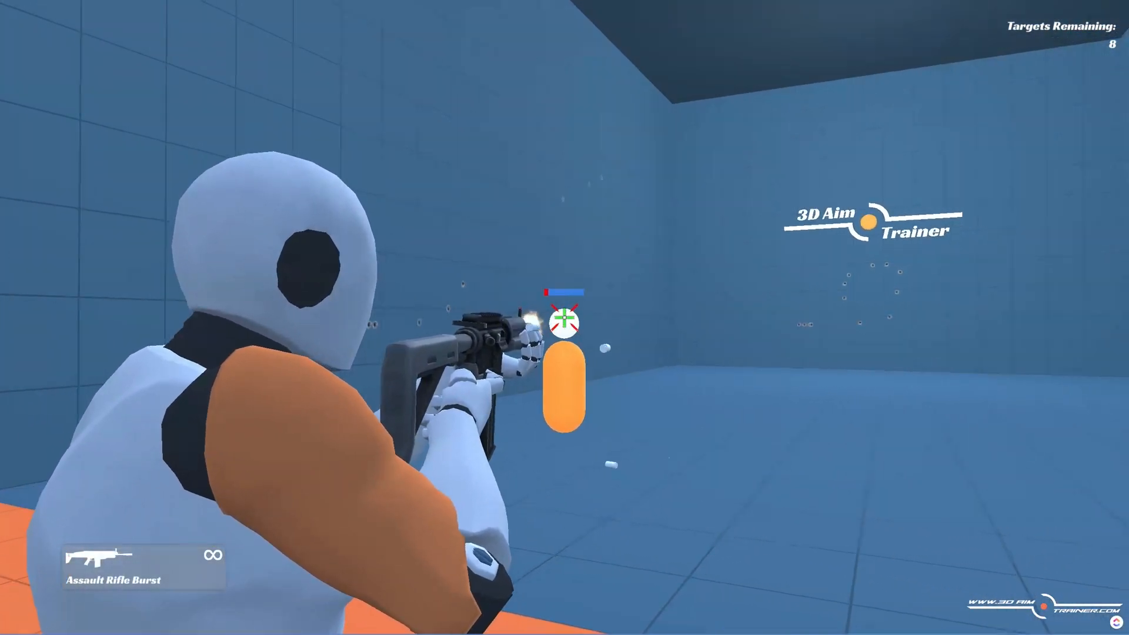
click(566, 325)
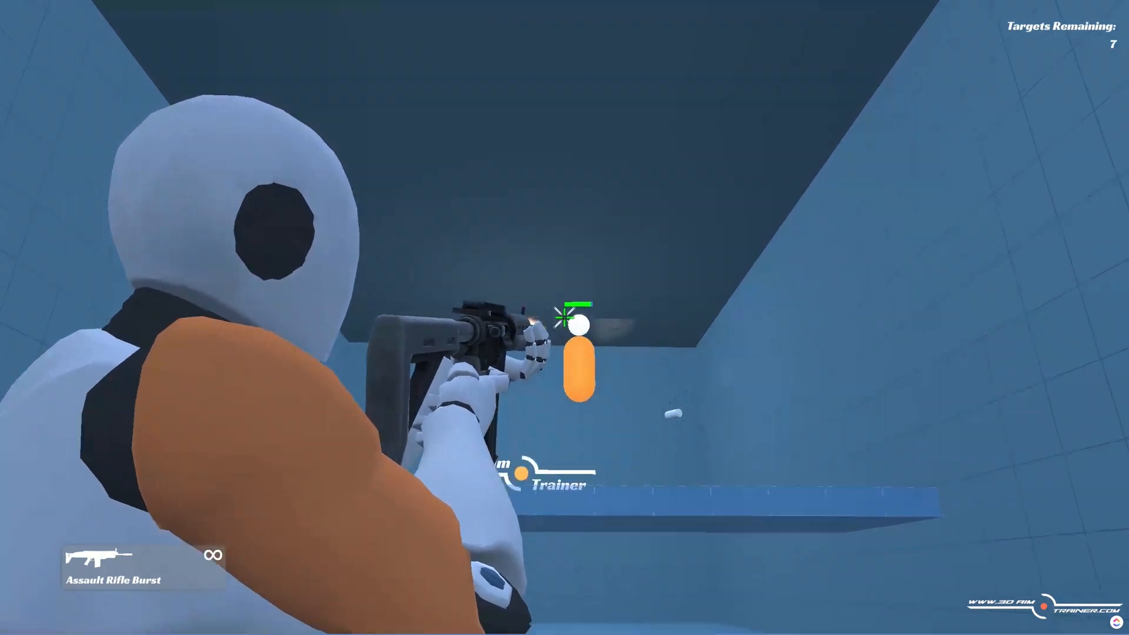
click(571, 328)
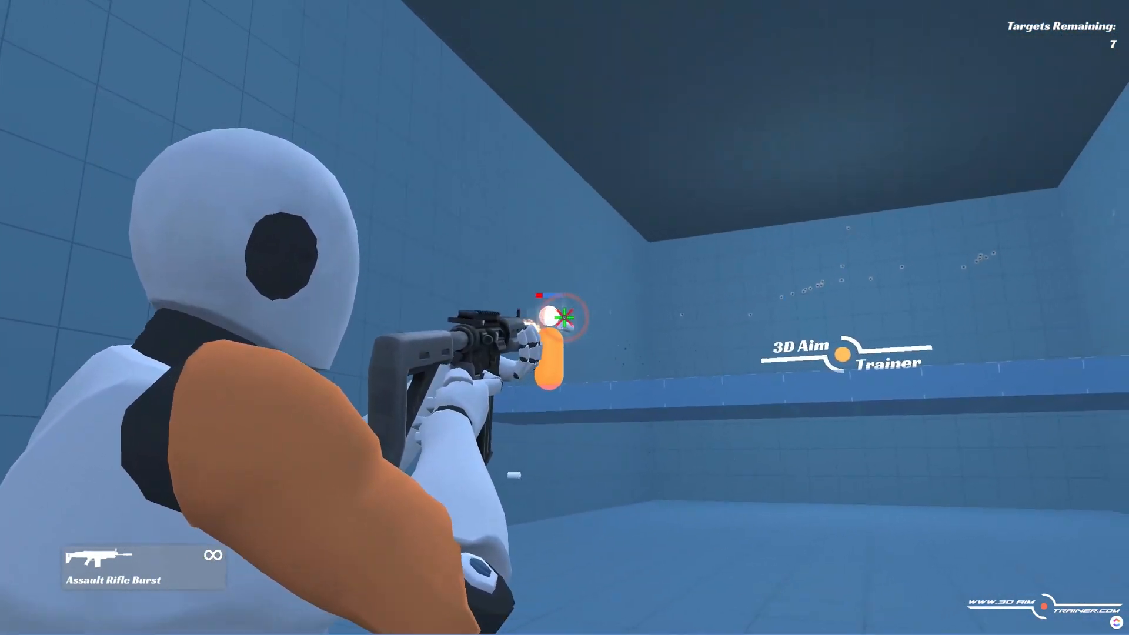
click(566, 318)
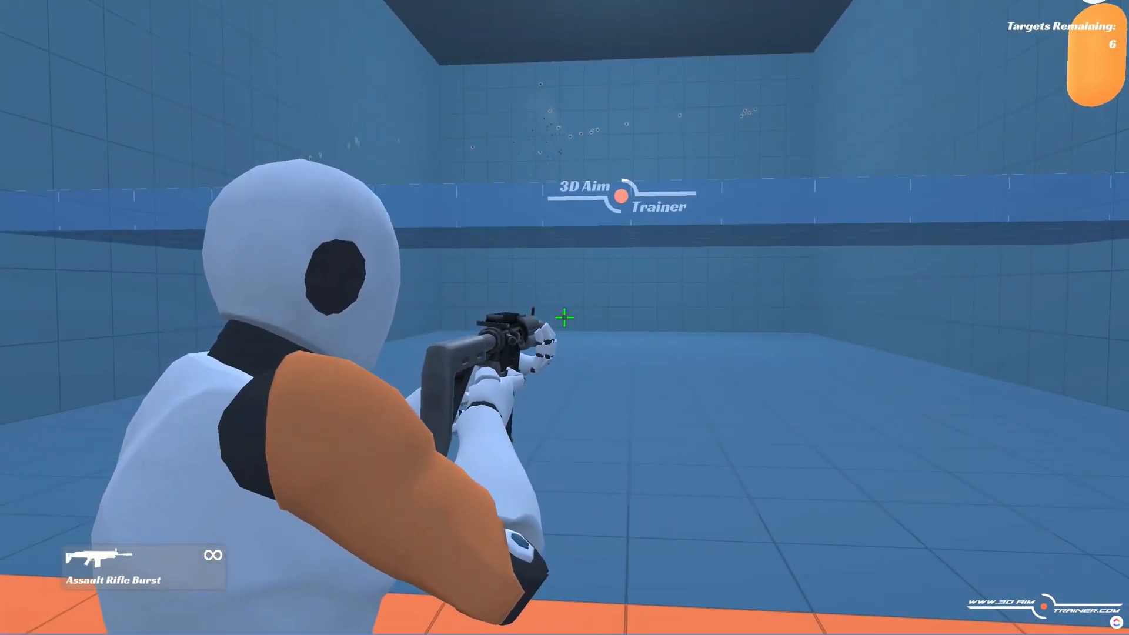
mouse_move(563, 317)
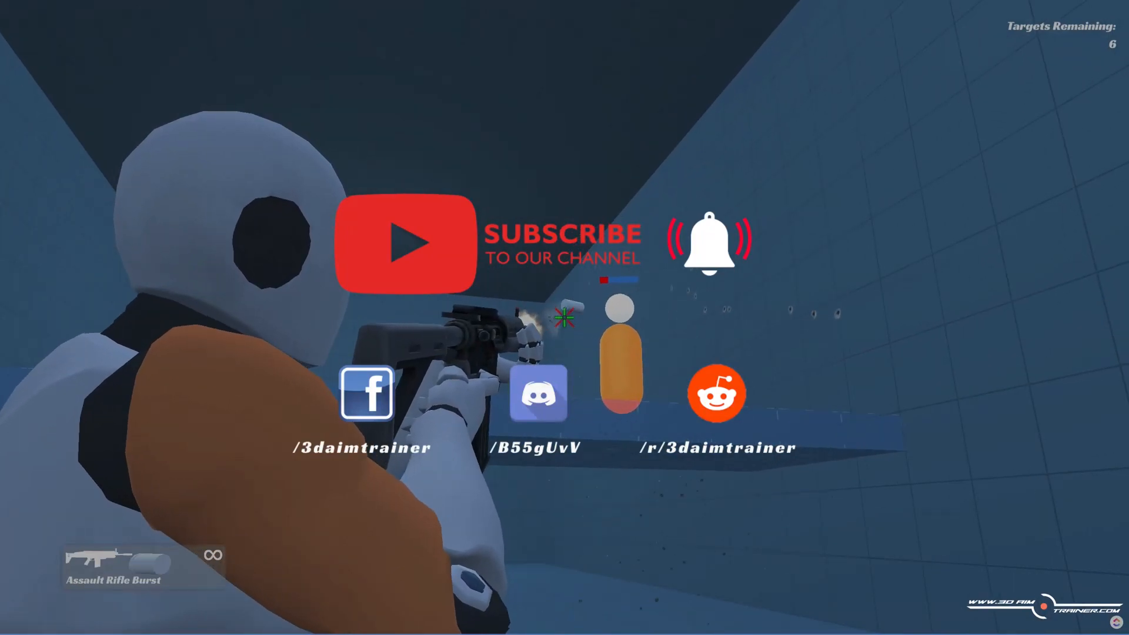
Step: Eliminate another humanoid target, leaving five remaining
click(565, 319)
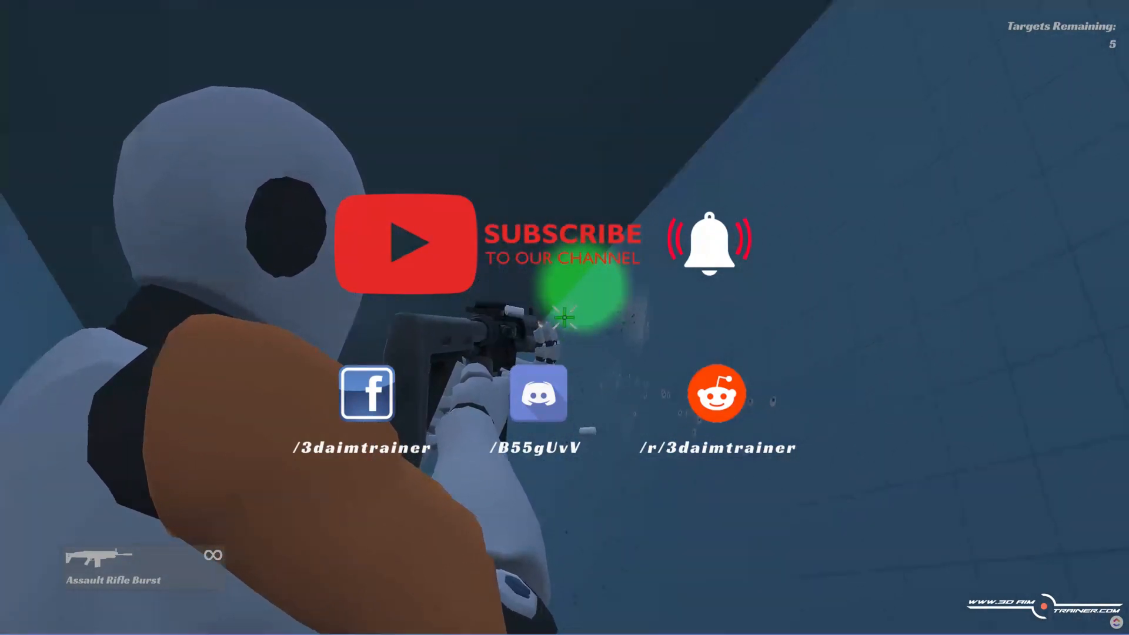